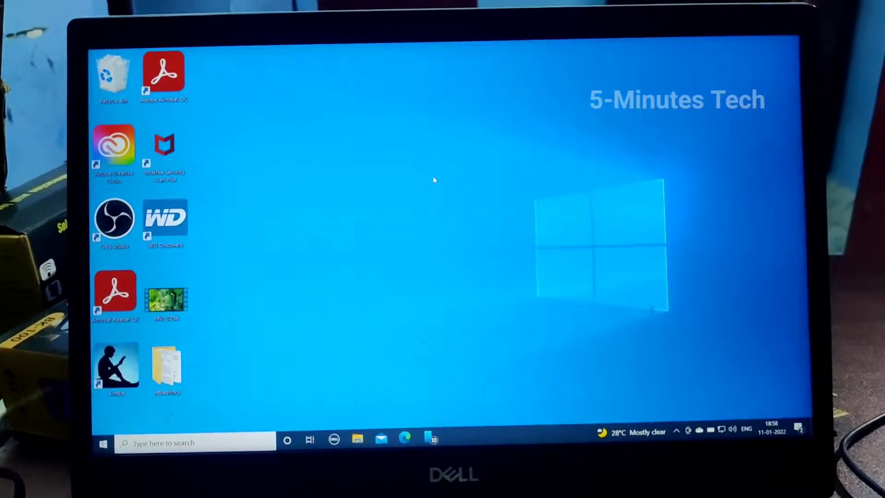
- Launch Settings from the desktop context menu's Display settings entry
{"action": "right_click", "coordinate": [434, 180]}
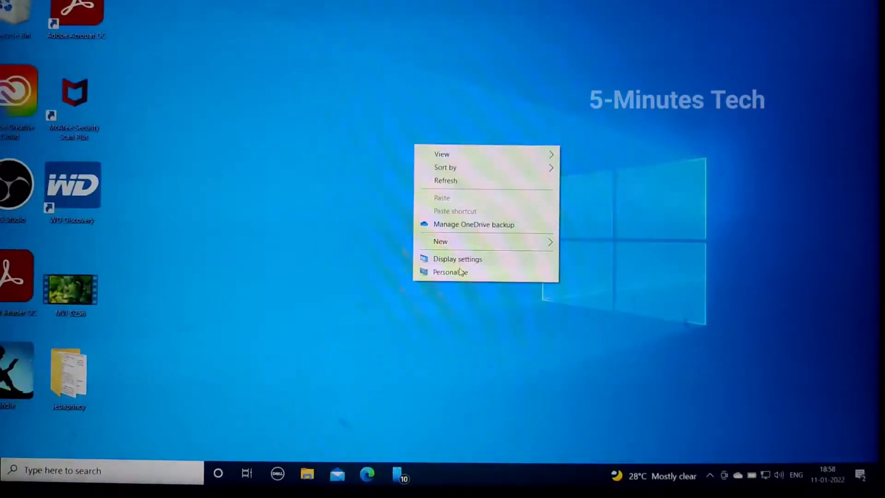
{"action": "left_click", "coordinate": [457, 258]}
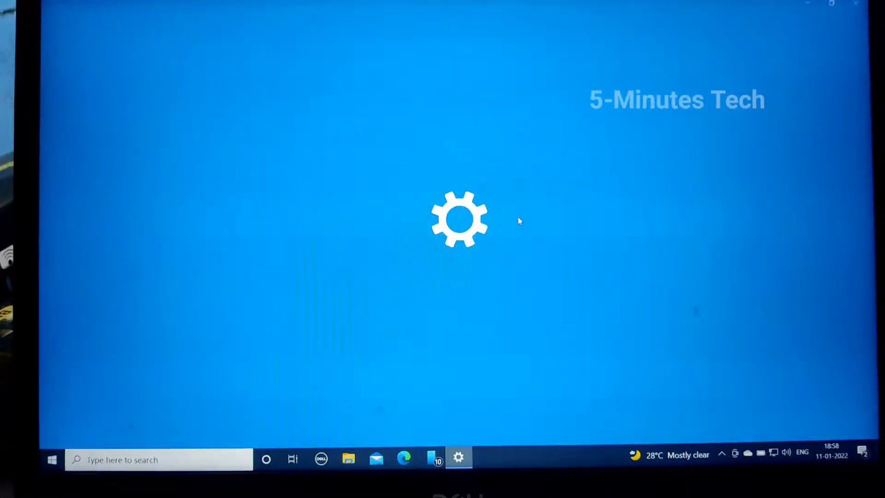
- Navigate to the Power & sleep page showing 5-minute battery and 10-minute plugged-in timeouts
{"action": "left_click", "coordinate": [459, 457]}
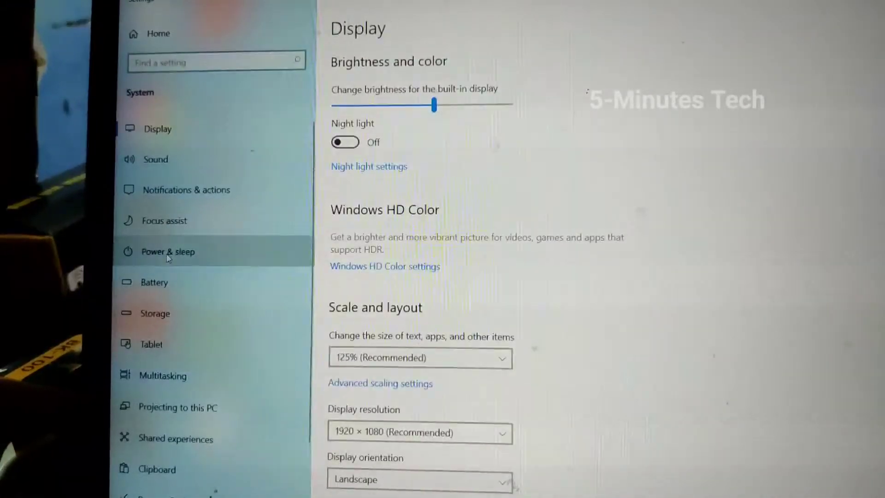
{"action": "left_click", "coordinate": [167, 252]}
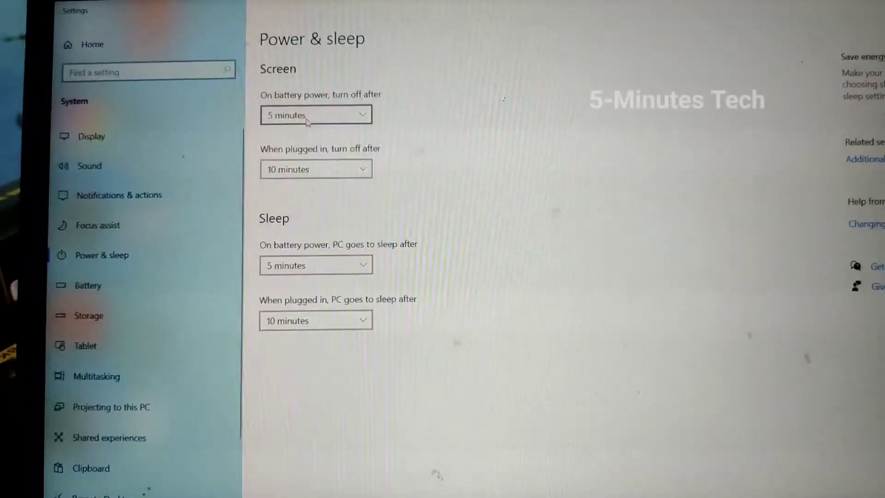
- Set screen-off to 30 minutes on battery and 1 hour when plugged in
{"action": "left_click", "coordinate": [315, 114]}
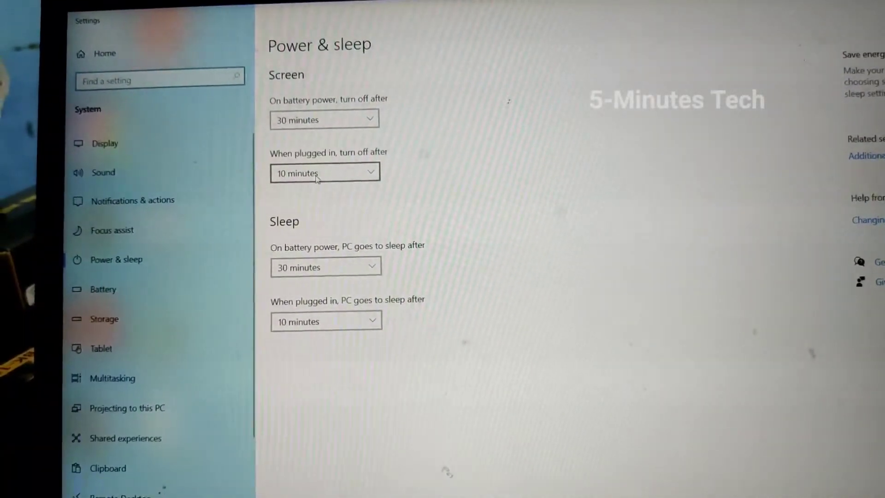
{"action": "left_click", "coordinate": [323, 172]}
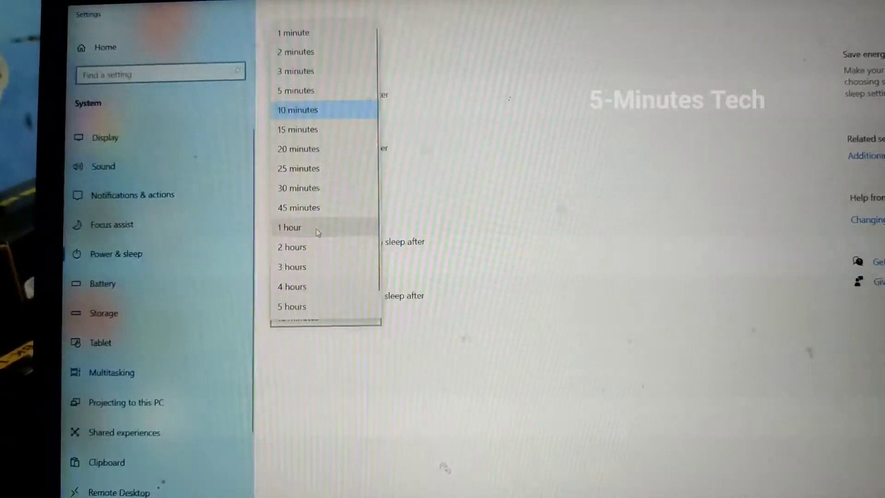
{"action": "left_click", "coordinate": [290, 228]}
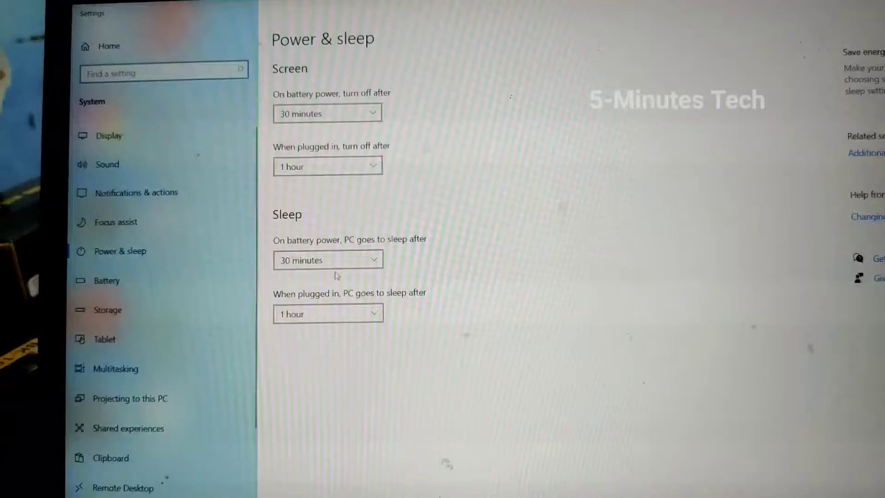
{"action": "left_click", "coordinate": [326, 112]}
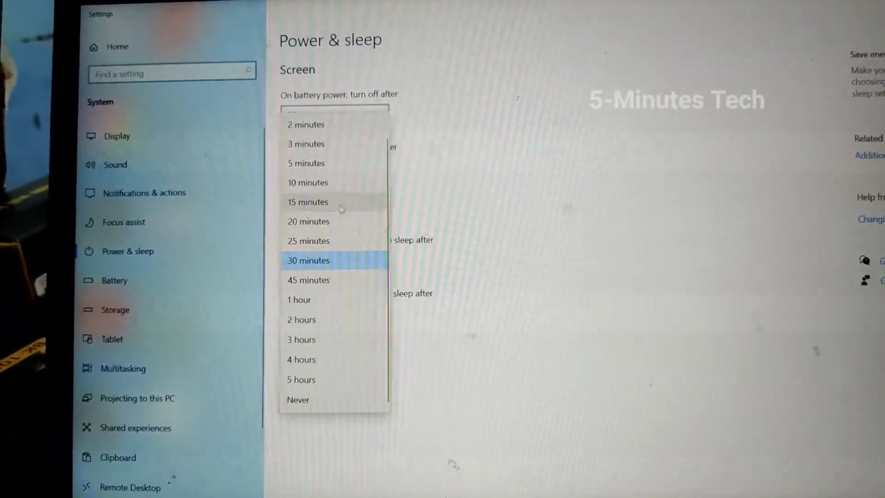
- Set battery screen-off to 15 minutes, battery sleep to 30 minutes and plugged-in sleep to 4 hours
{"action": "left_click", "coordinate": [308, 202]}
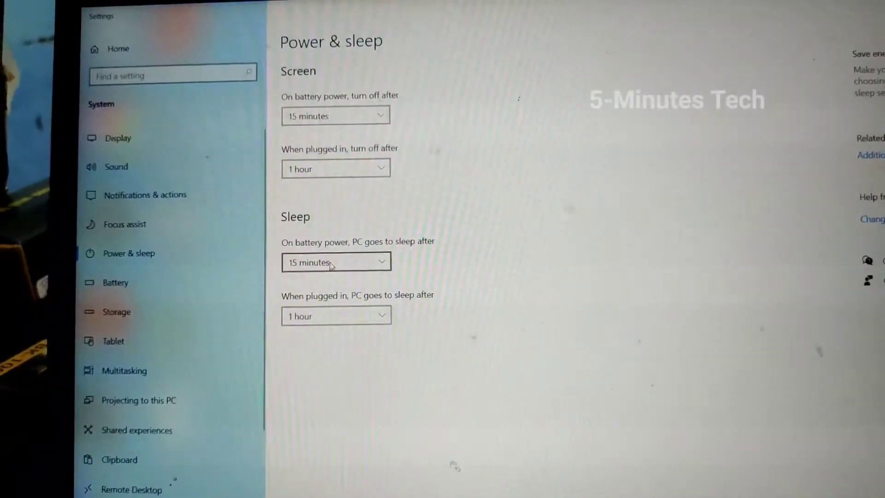
{"action": "left_click", "coordinate": [336, 115]}
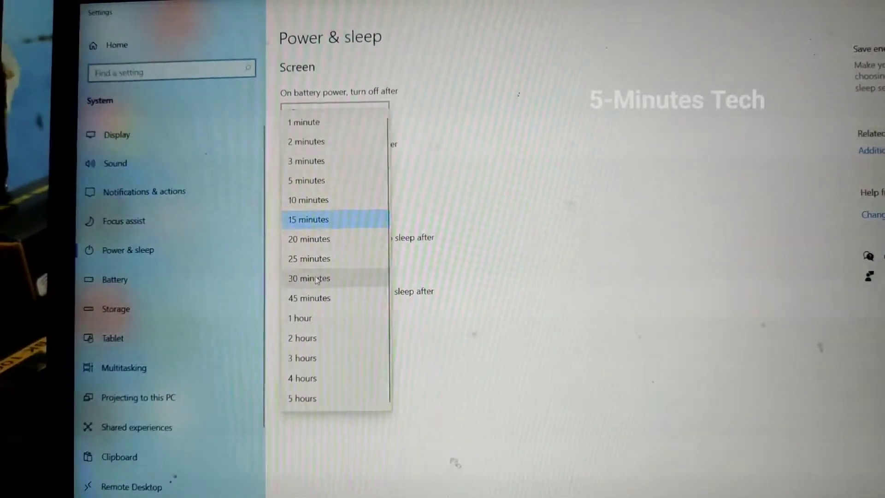
{"action": "left_click", "coordinate": [308, 219]}
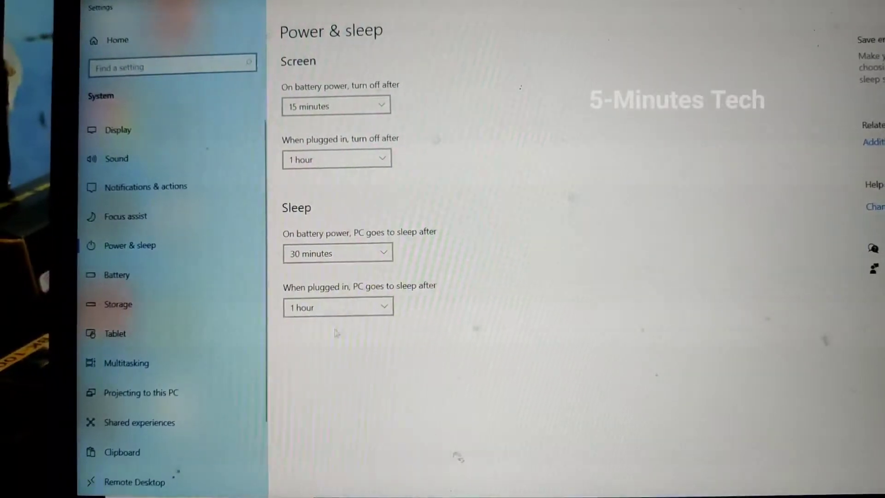
{"action": "left_click", "coordinate": [336, 105]}
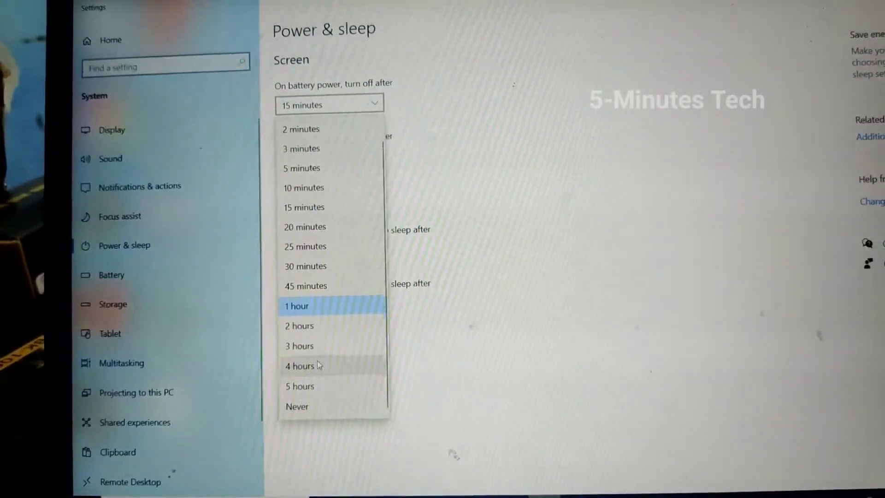
{"action": "left_click", "coordinate": [297, 305]}
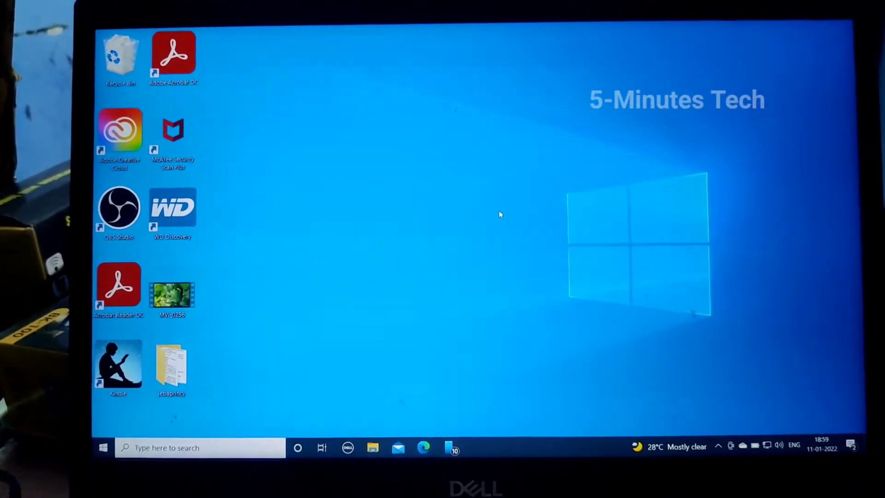
- Reopen Settings from the desktop and return to Power & sleep to verify the saved timeouts
{"action": "right_click", "coordinate": [499, 215]}
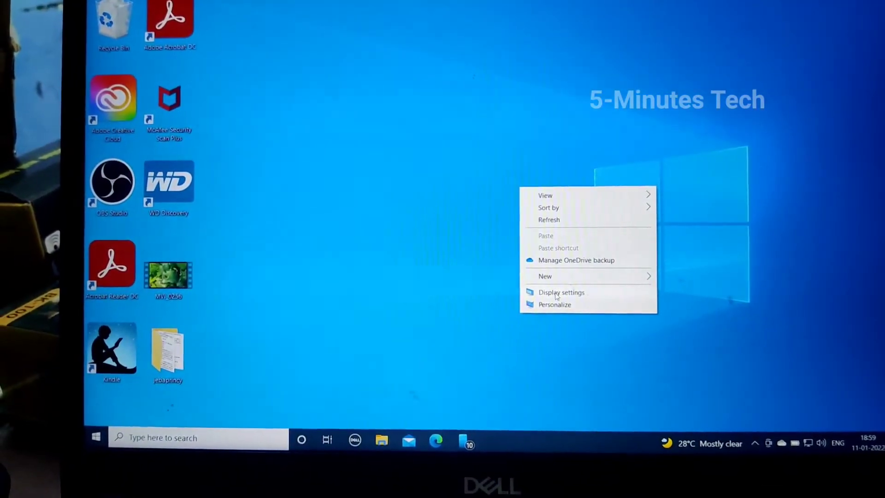
{"action": "left_click", "coordinate": [561, 292]}
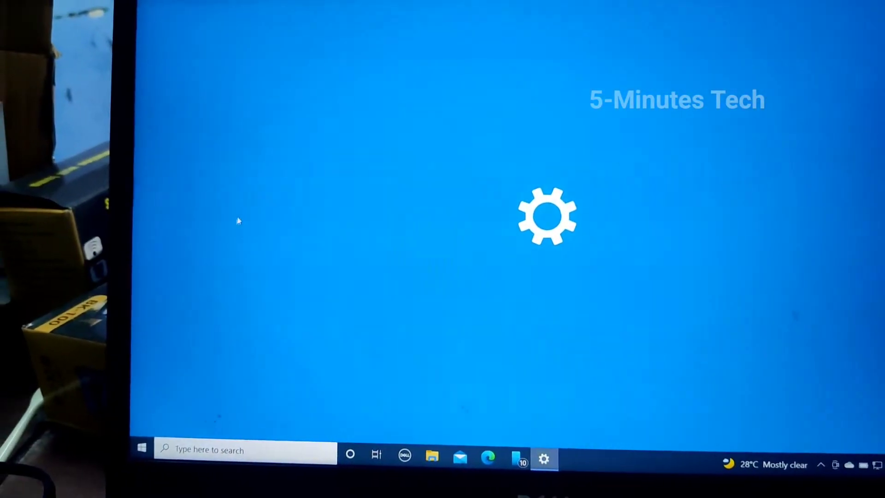
{"action": "left_click", "coordinate": [543, 458]}
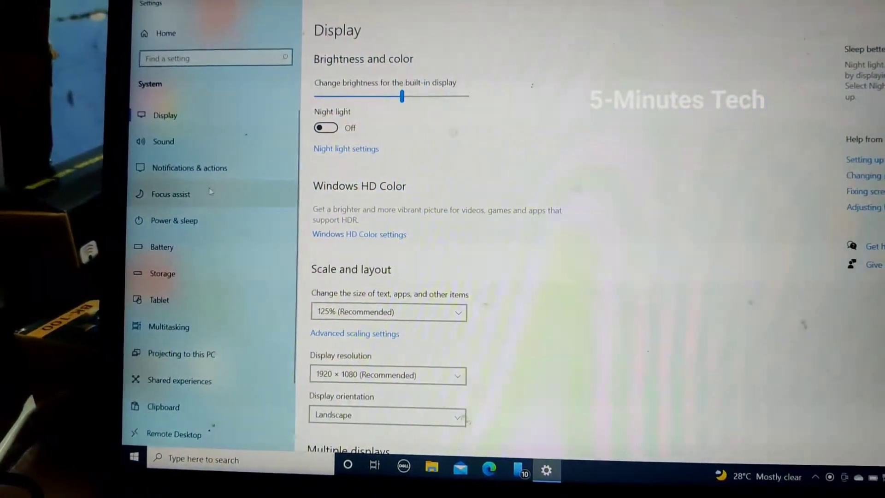
{"action": "left_click", "coordinate": [174, 220]}
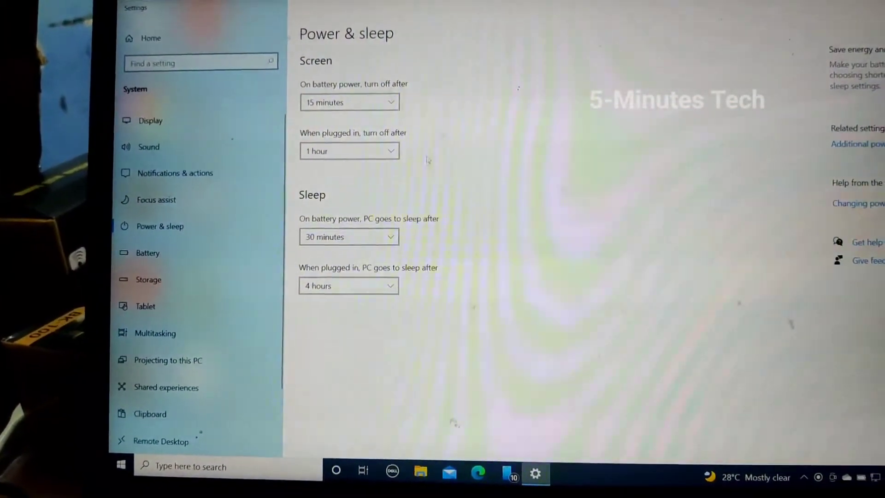